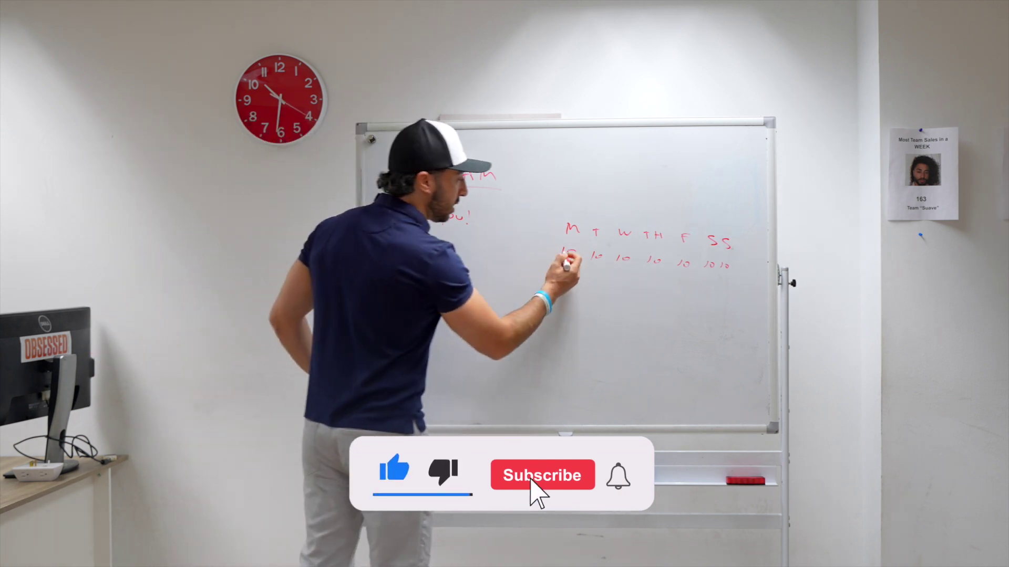
left_click(542, 475)
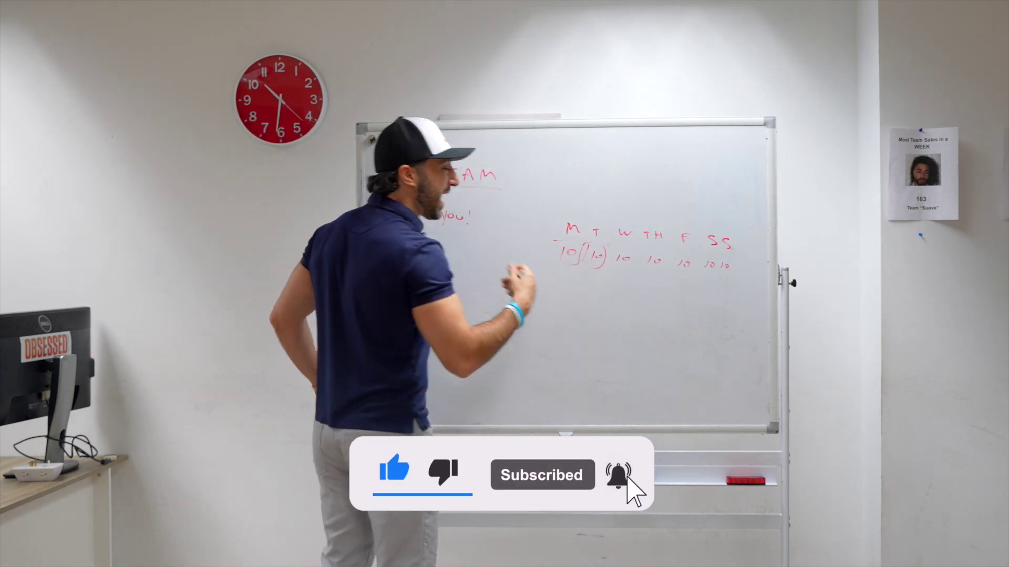